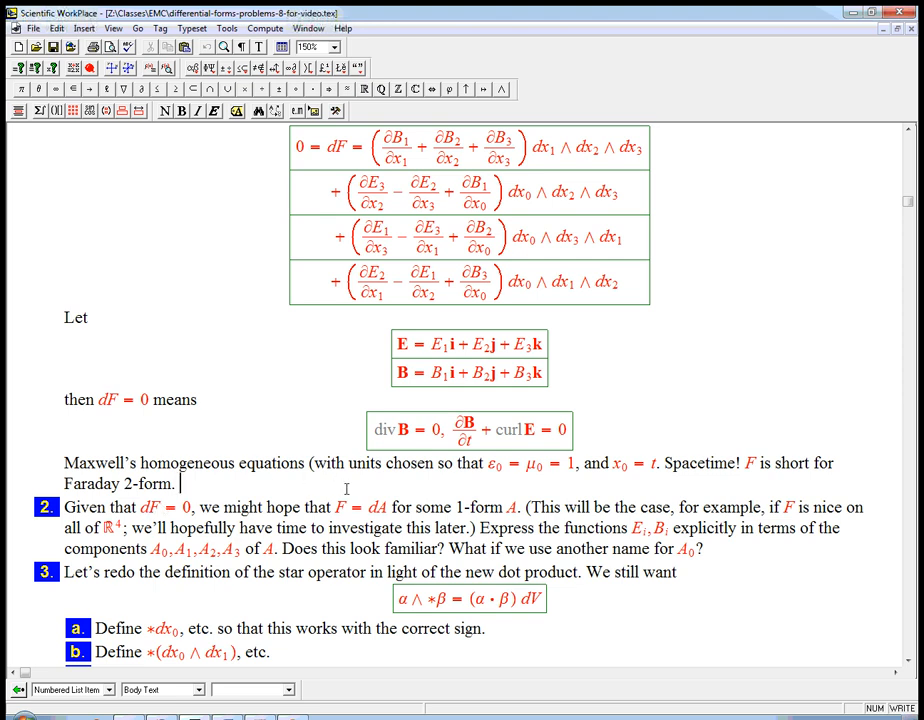
mouse_move(94, 398)
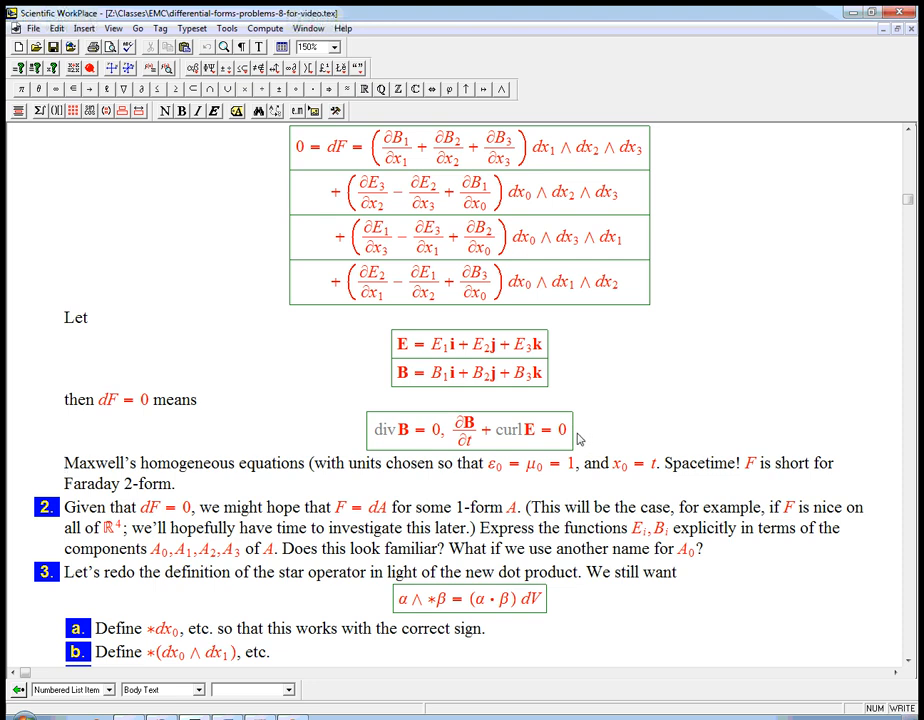
mouse_move(375, 441)
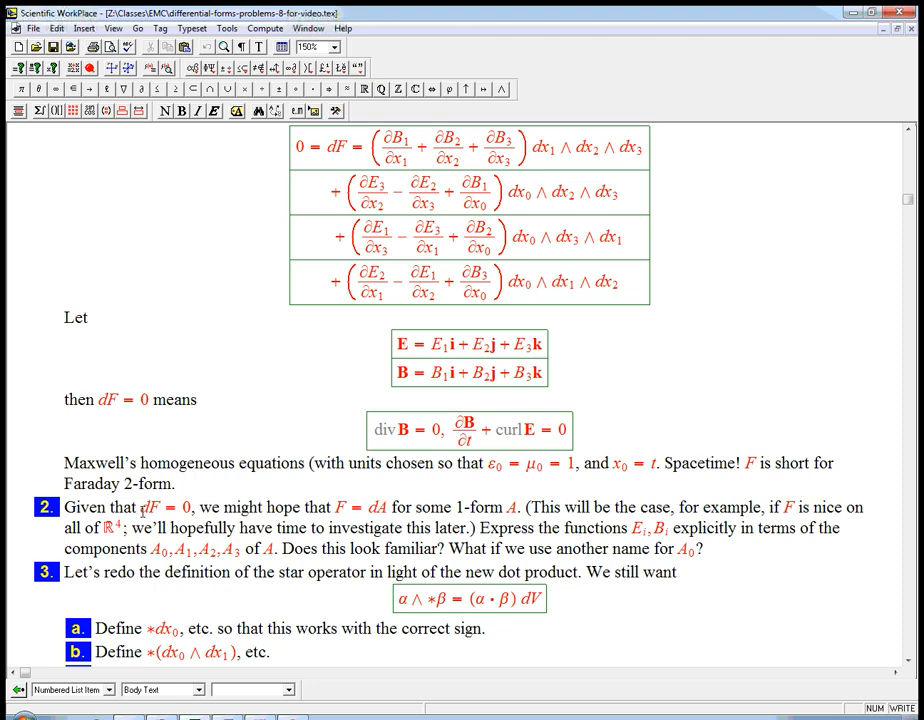
Annotate Problem 2 with '(F is closed)' after dF = 0 and '(F is exact)' after F = dA.
drag(135, 507, 193, 507)
text( F)
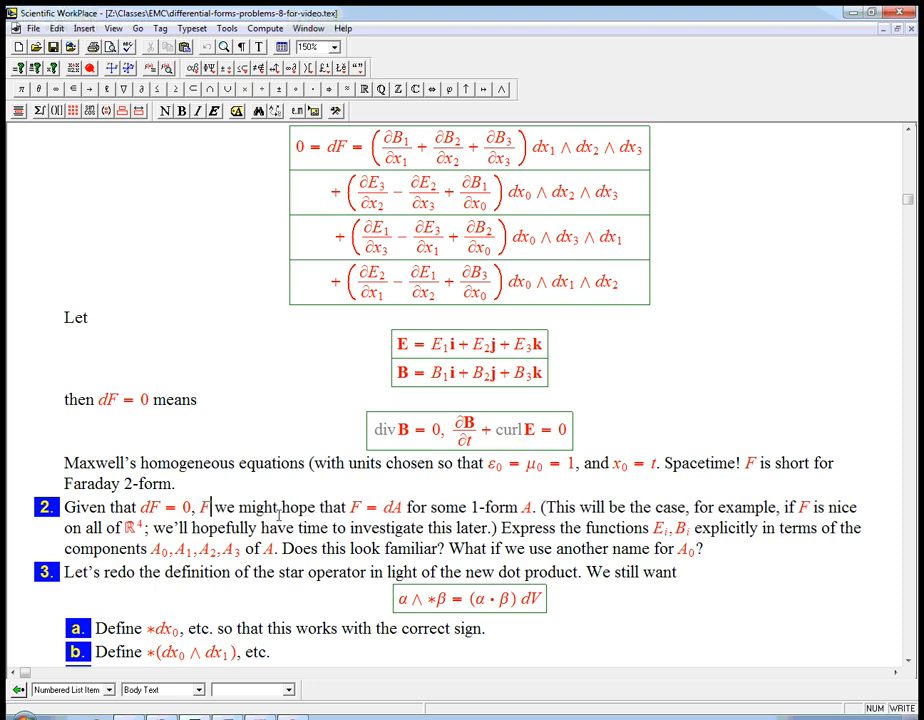
text(isclosed))
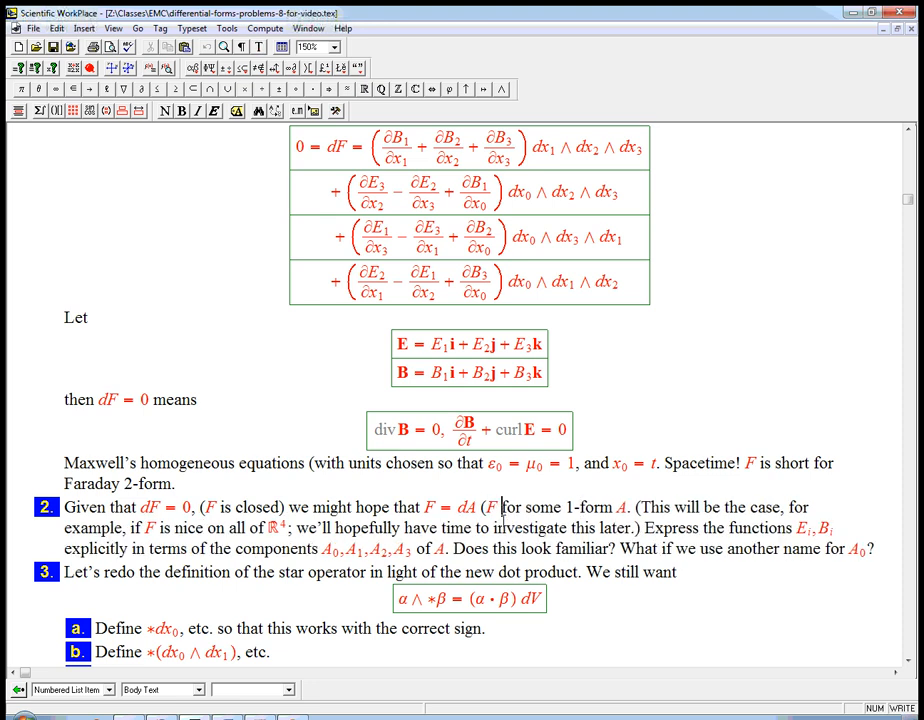
text(is exact))
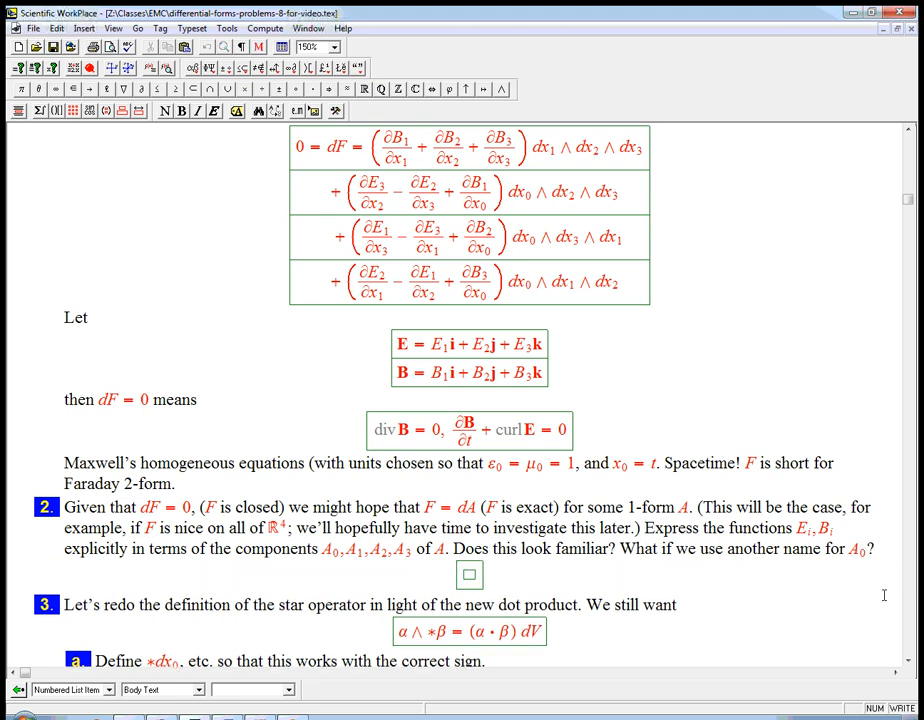
Type F = dA = d(A0 dx0 + A1 dx1 + A2 dx2 + A3 dx3) into the new display.
text(f = dA = d(A0 dx0 + A1 dx1 + A2 dx2 + A3 dx3))
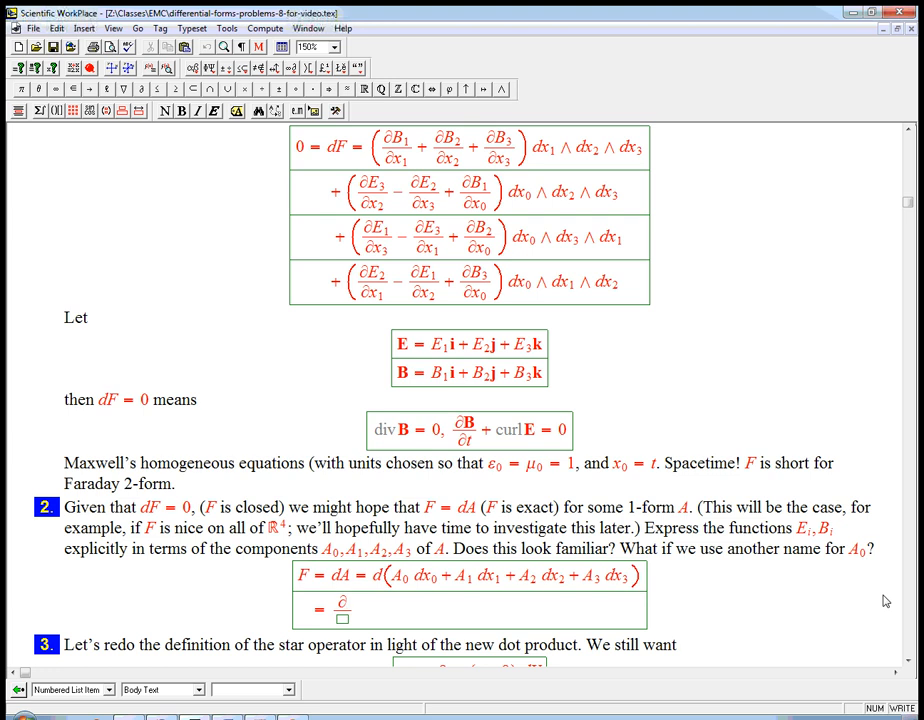
Type the ∂A0/∂x1 dx1∧dx0 + … terms on dA's second row and bring up F's E/B expansion.
text(A0/∂x1)
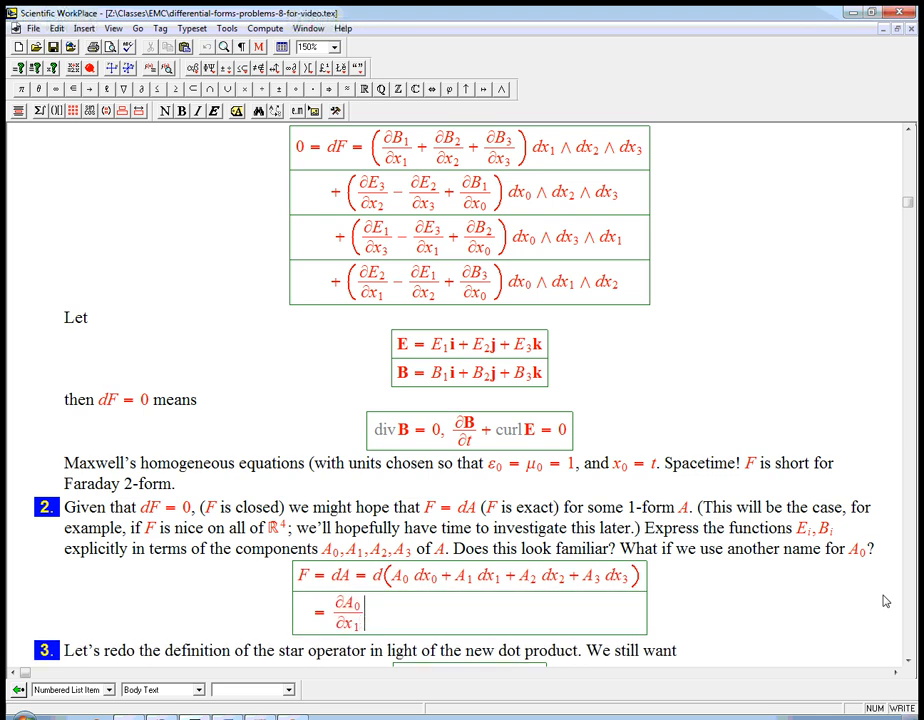
text(dx1 ∧ dx0)
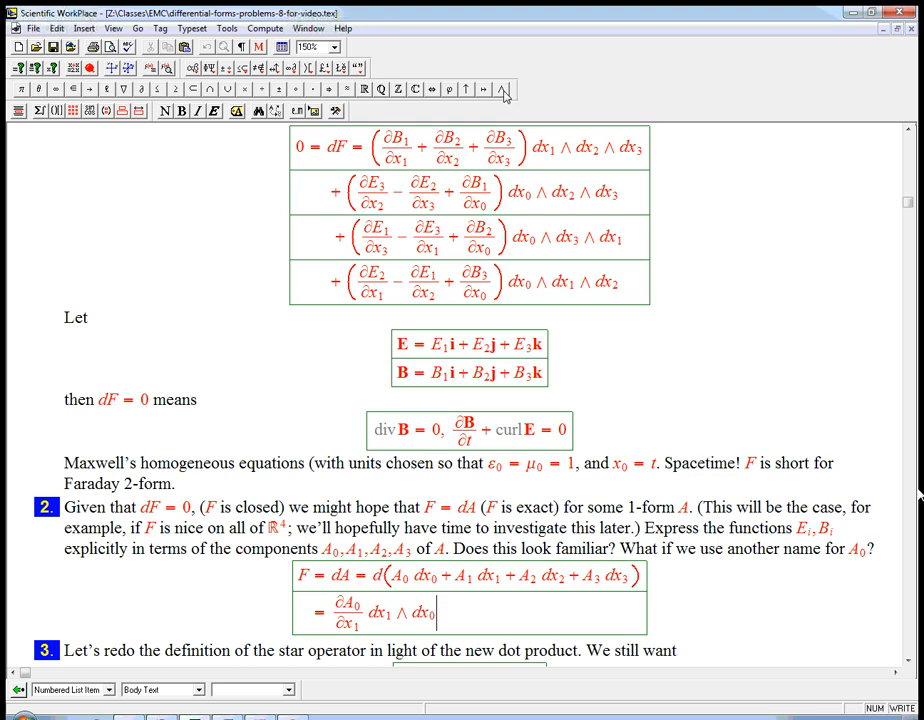
text(+)
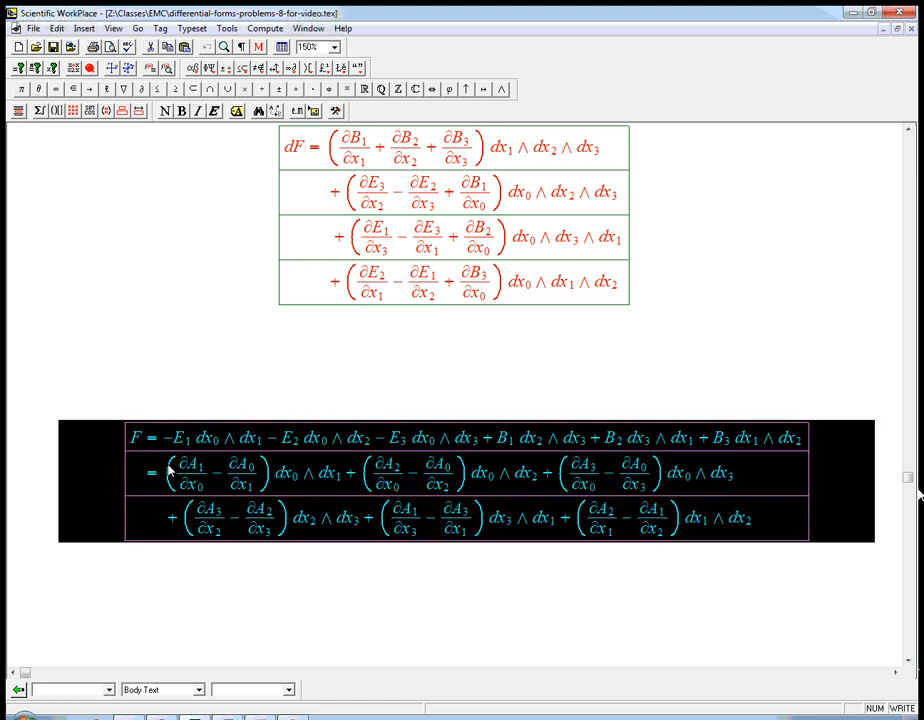
Paste F's expansion in E, B and ∂A0–∂A3 terms below the dA lines.
scroll(down, 3)
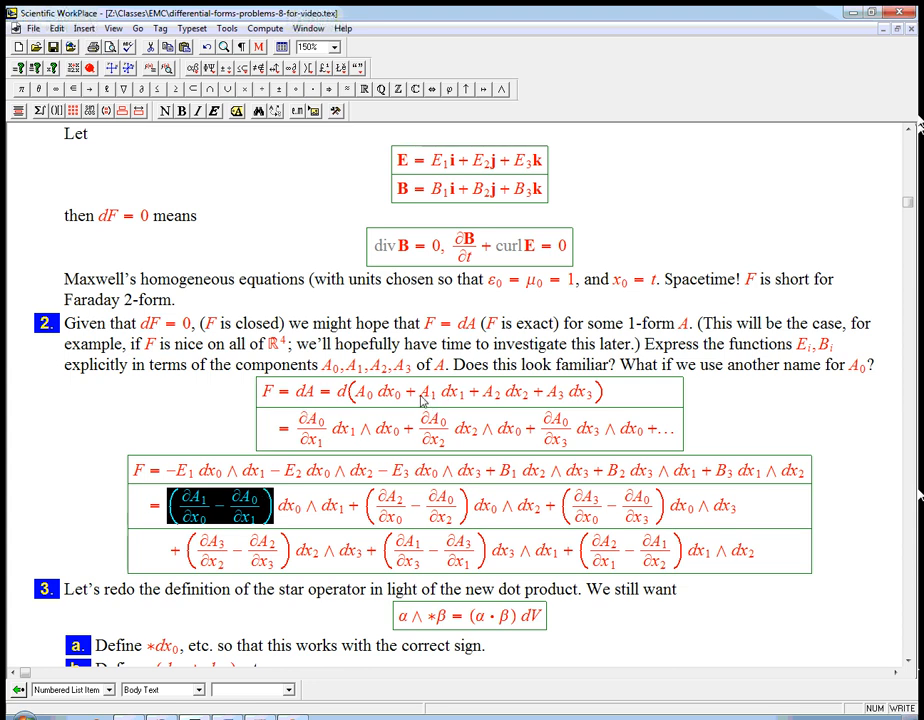
mouse_move(438, 400)
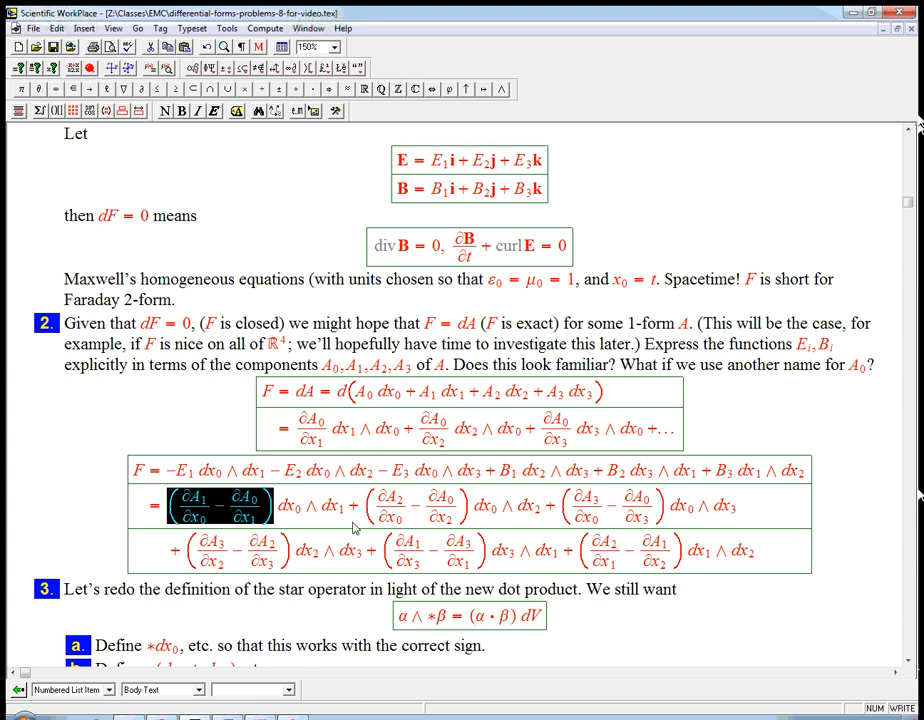
mouse_move(433, 508)
text(−E1 = ∂A1/∂x0 − ∂A0/∂x1)
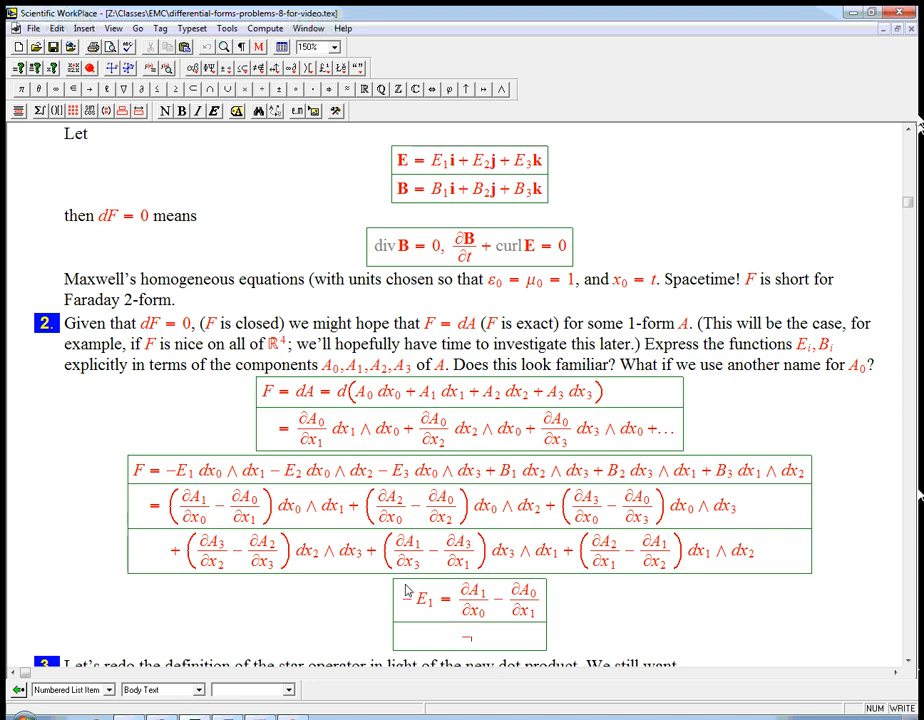
Write −E2 and −E3 as ∂Ai/∂x0 − ∂A0/∂xi, then begin a bold E = display.
text(-E_2 = ∂A_2/∂x_0 - ∂A_0/∂x_2)
text(-E_3 = ∂A_3/∂x_0 - ∂A_0/∂x_3)
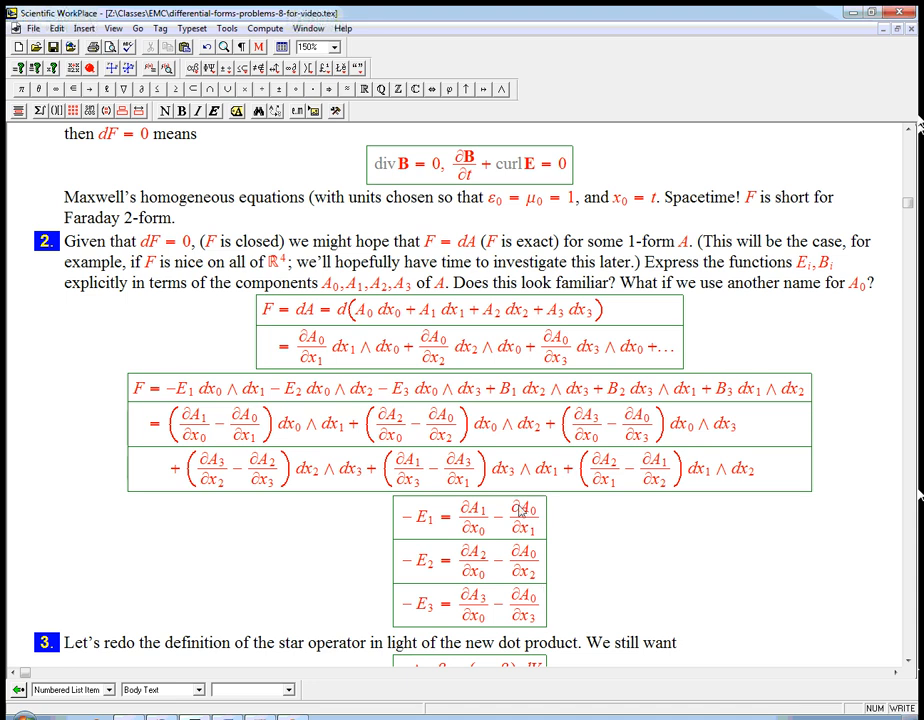
mouse_move(539, 517)
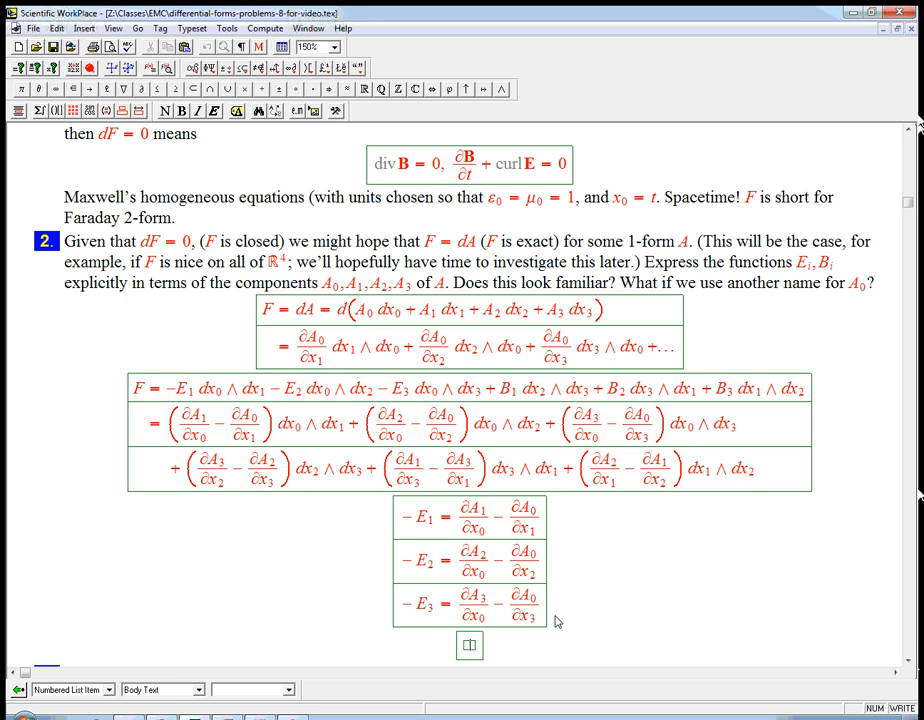
mouse_move(503, 171)
text(E =)
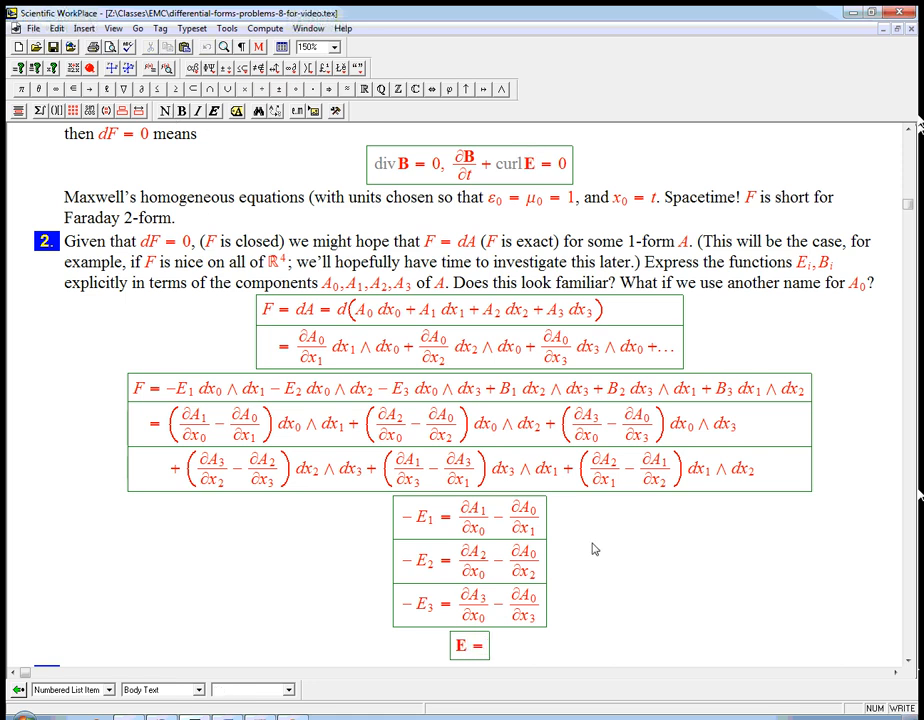
Write E = −∂A/∂t + ∇A0 and begin a B = row beneath it.
text(∂)
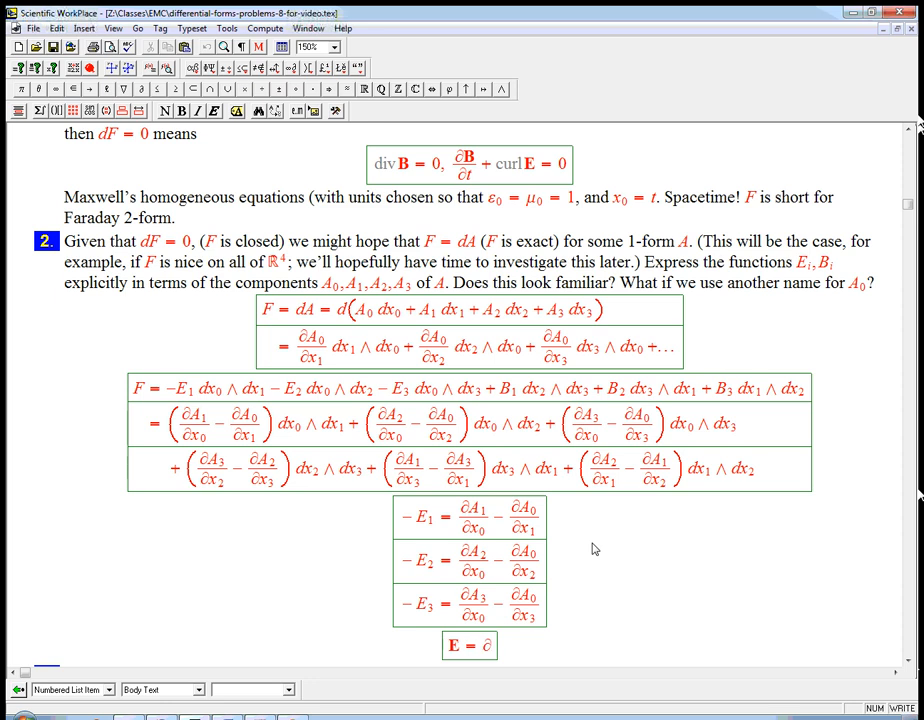
scroll(down, 3)
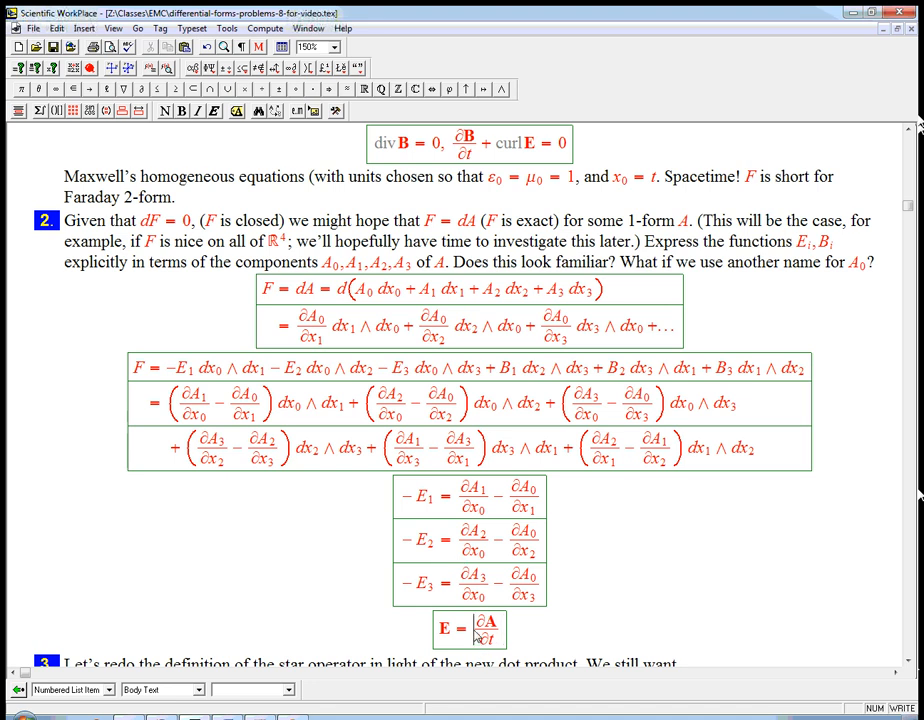
text(-)
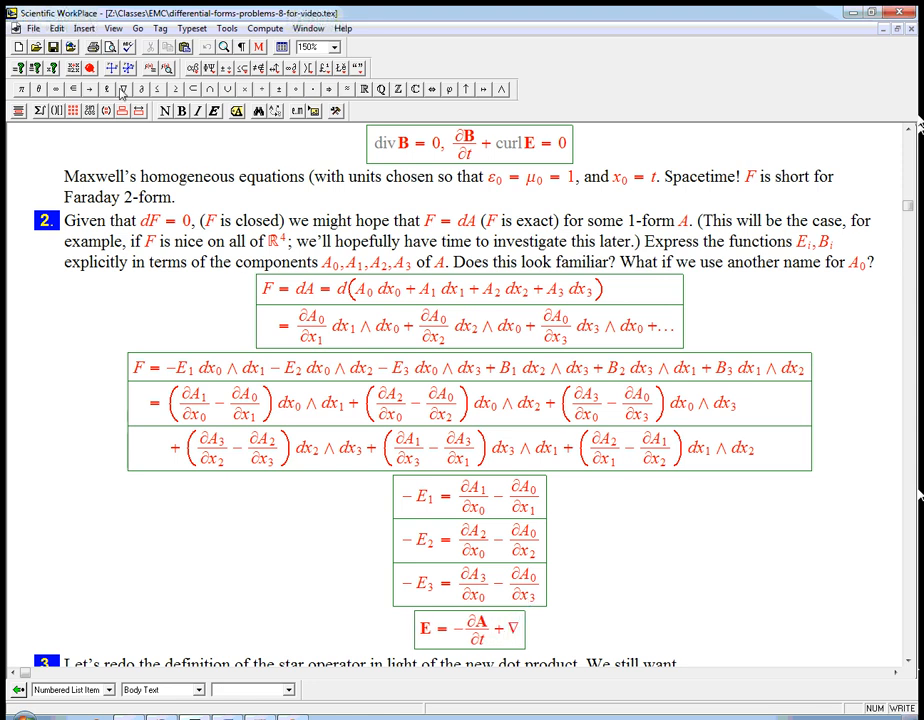
text(A_0)
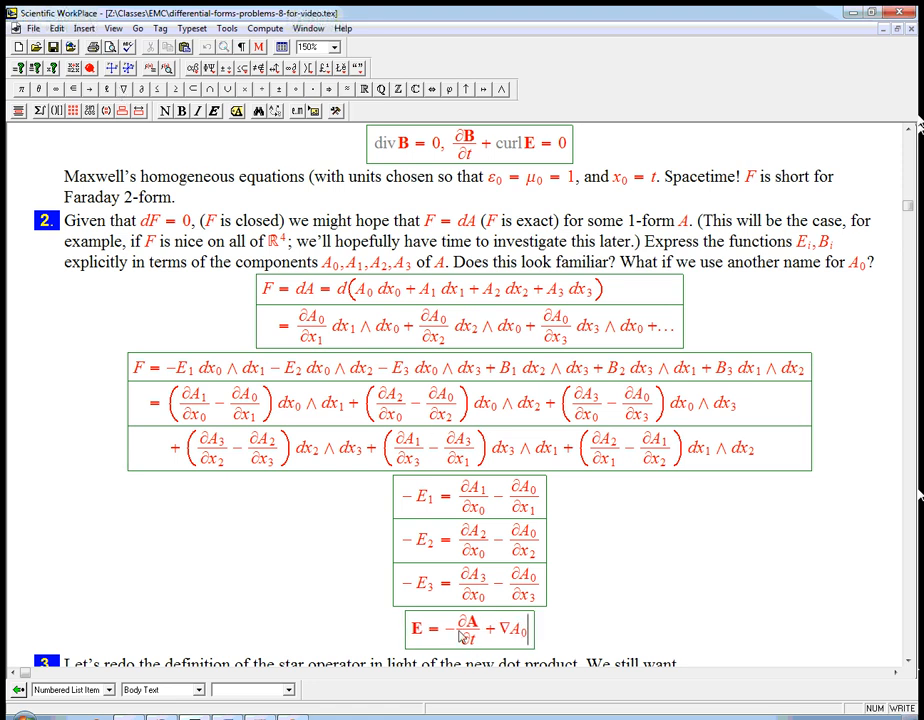
mouse_move(552, 645)
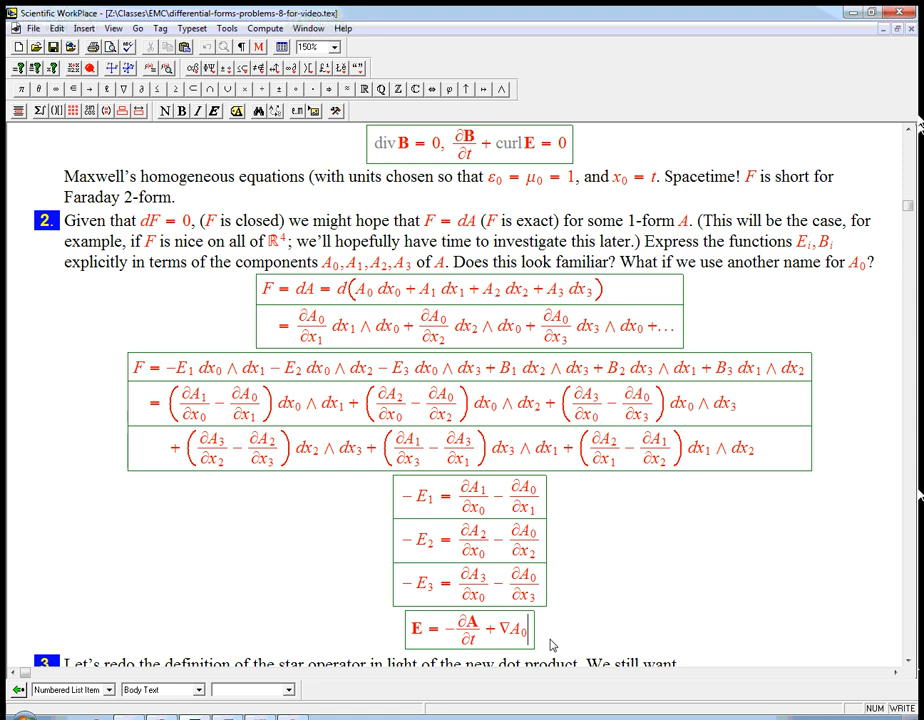
scroll(down, 3)
text(B =)
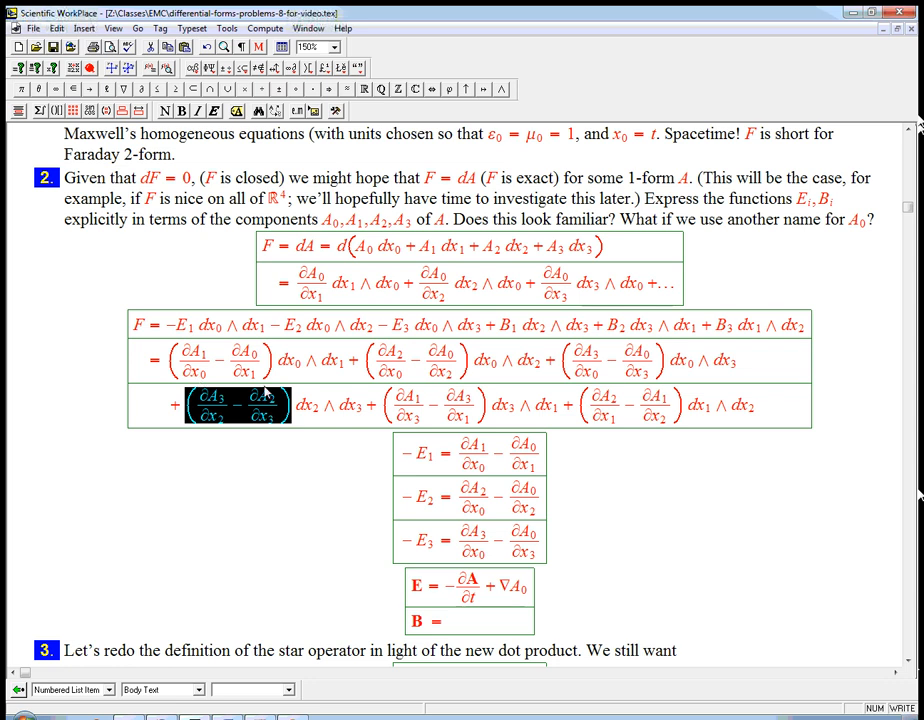
mouse_move(283, 417)
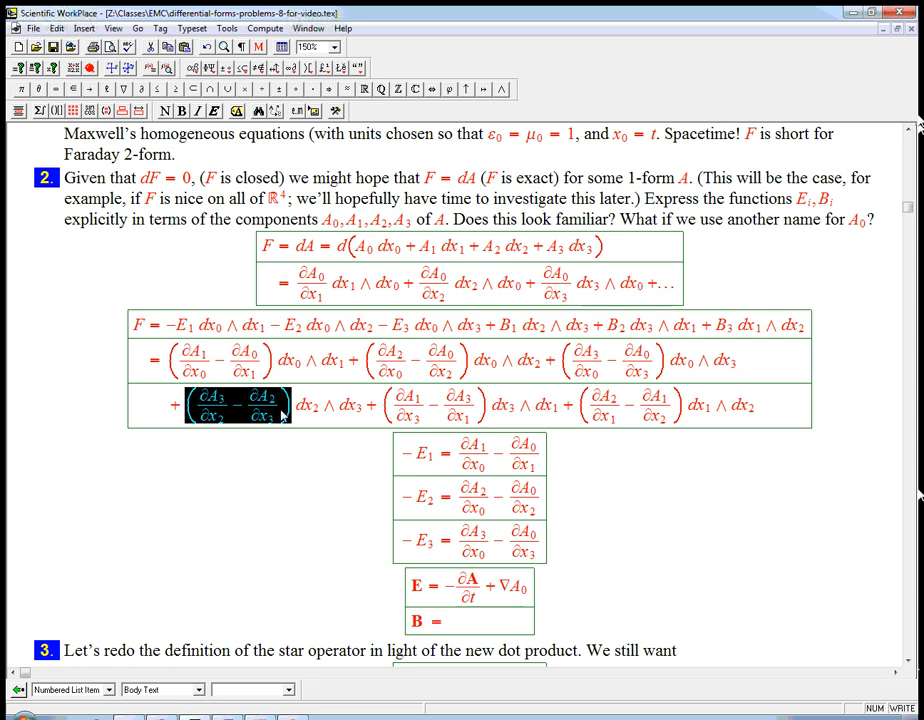
Unbold the dx2∧dx3 coefficient and type B = curl A, with curl as a math name.
click(220, 405)
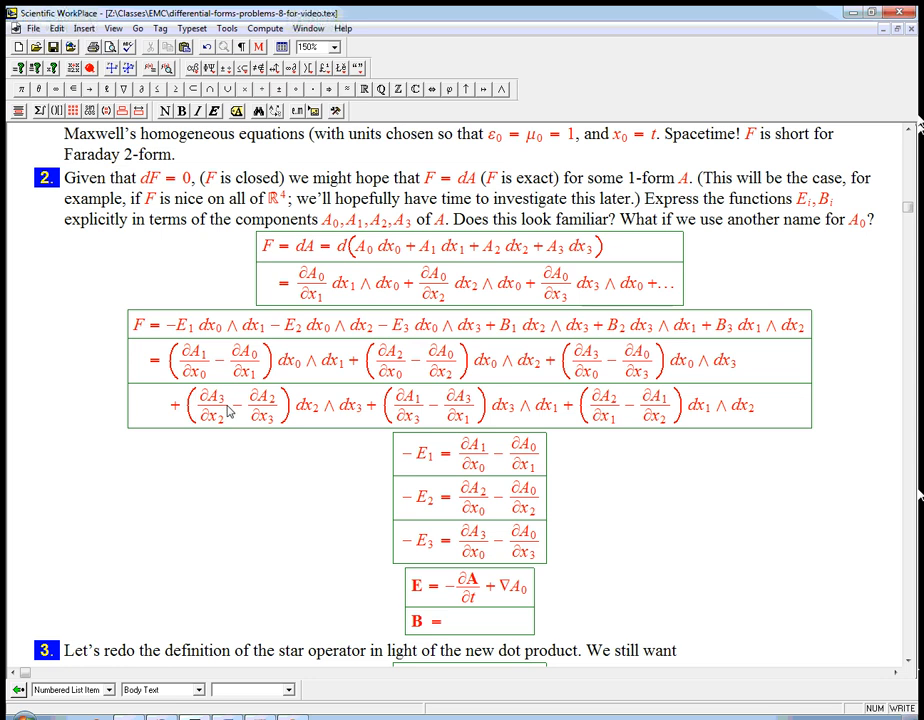
text(d)
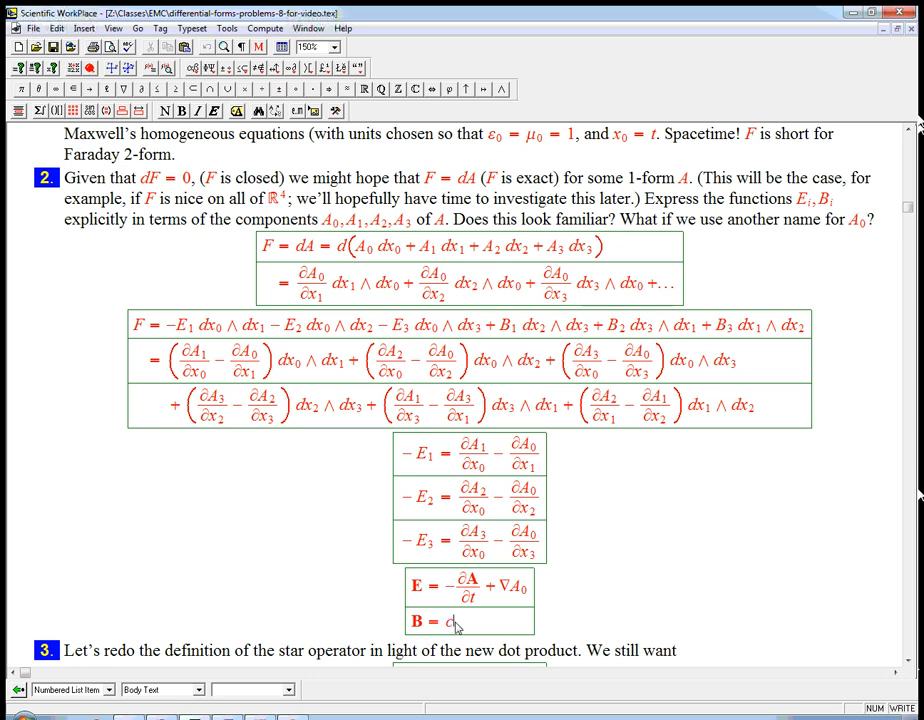
text(curl A)
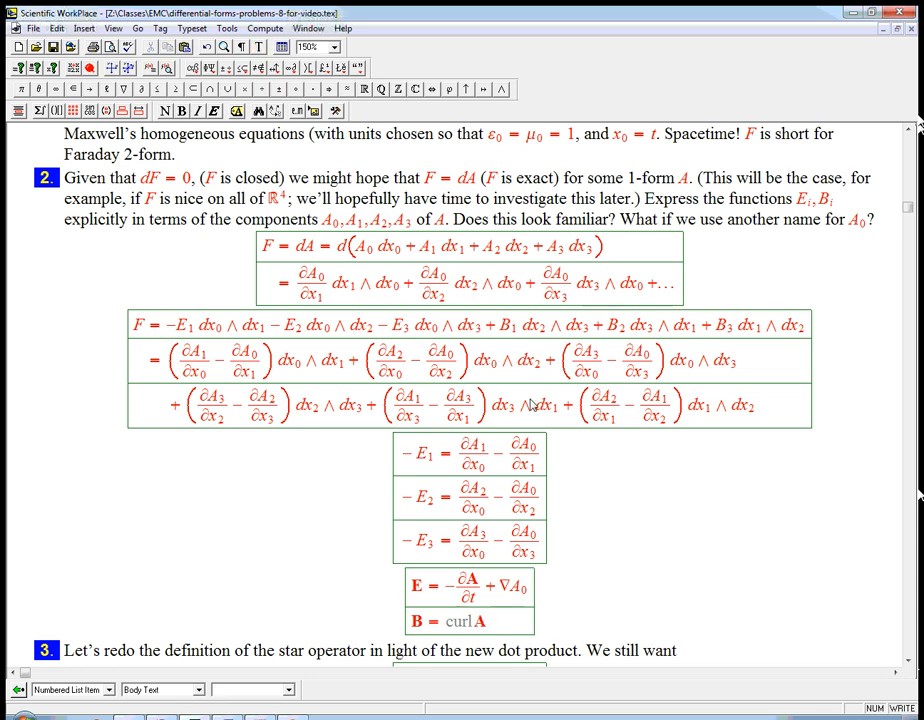
mouse_move(546, 625)
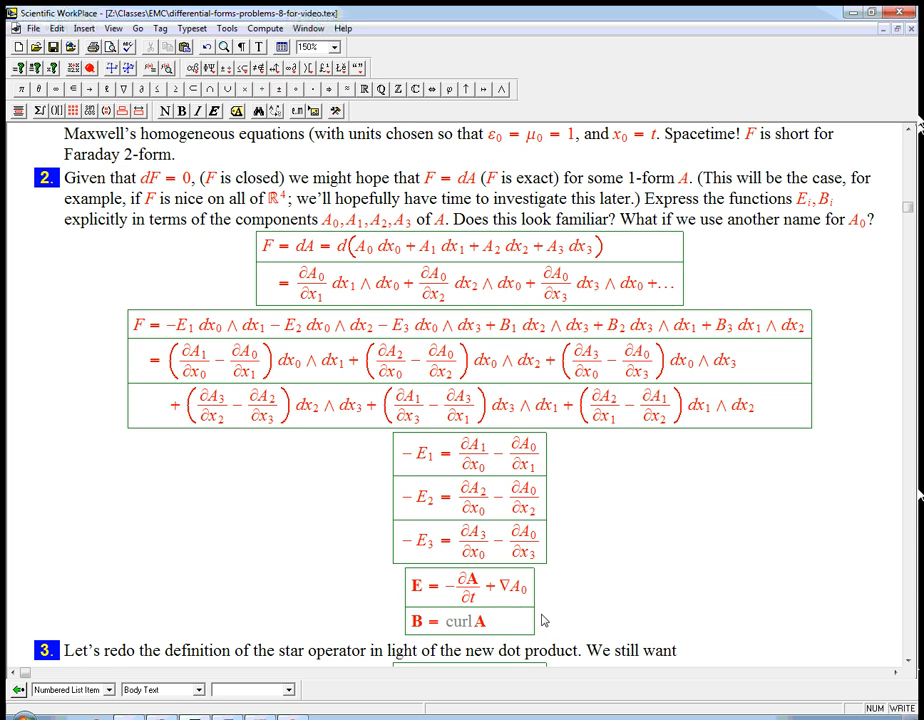
mouse_move(489, 632)
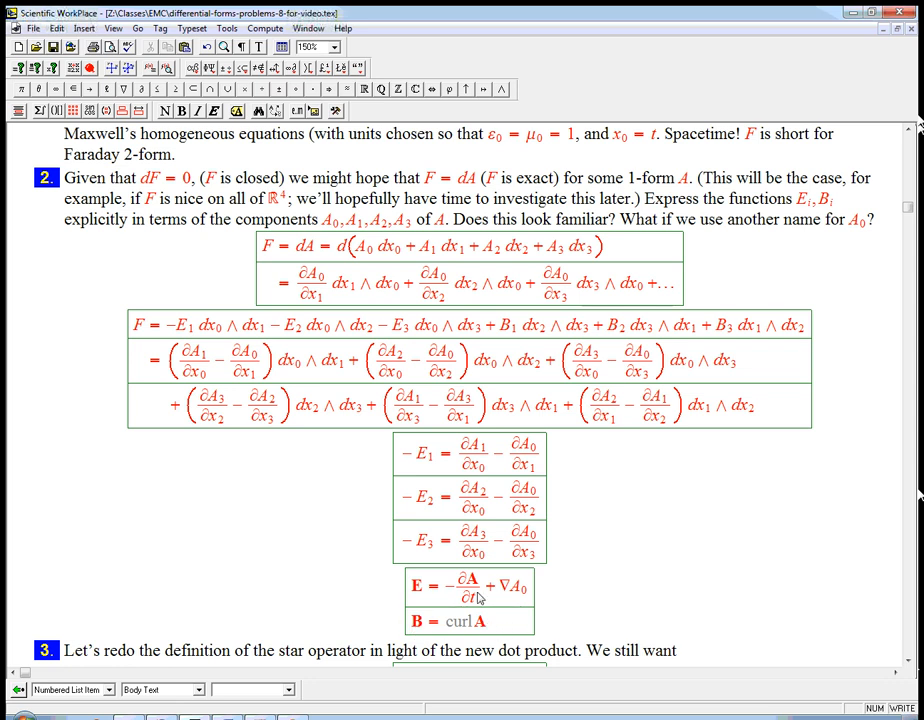
mouse_move(504, 606)
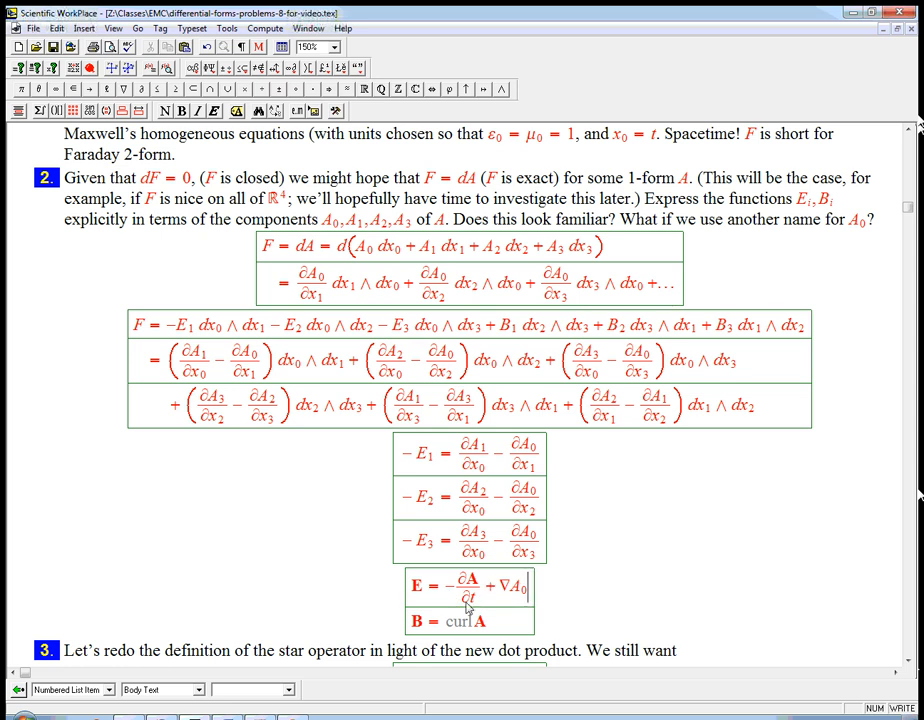
mouse_move(509, 591)
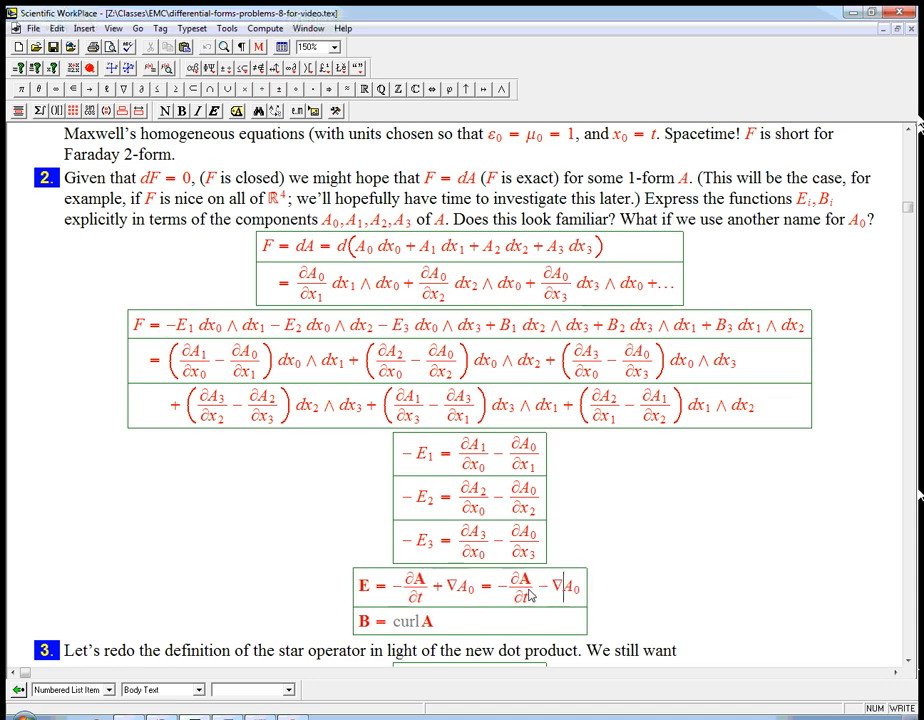
Replace A0 with V in the E equation and type A = (−V, A⁽³⁾) in a new display.
double_click(571, 588)
text(V)
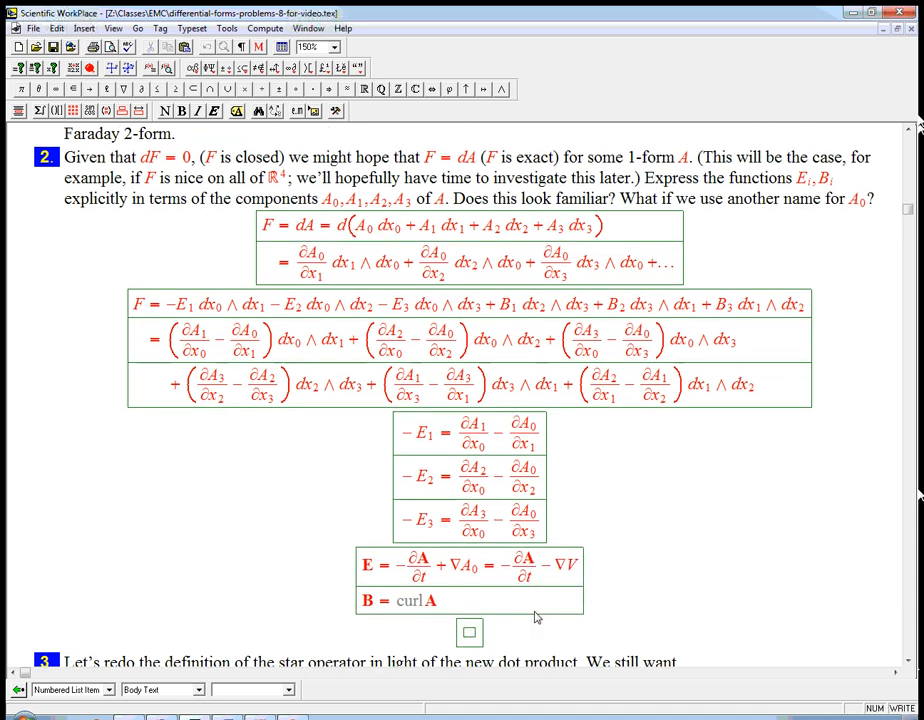
text(A = (−V)
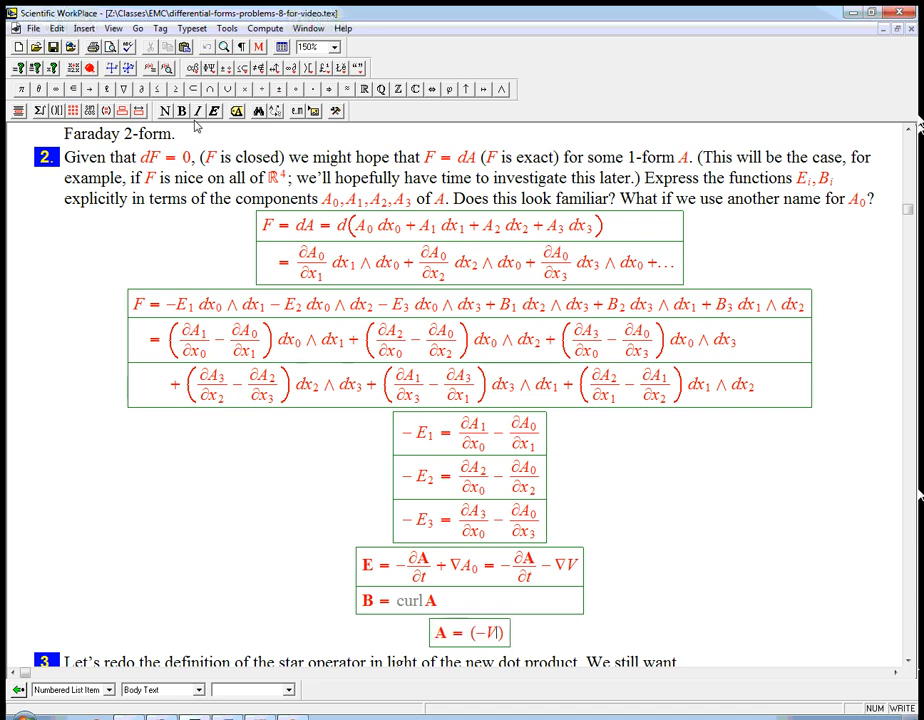
text(,A)
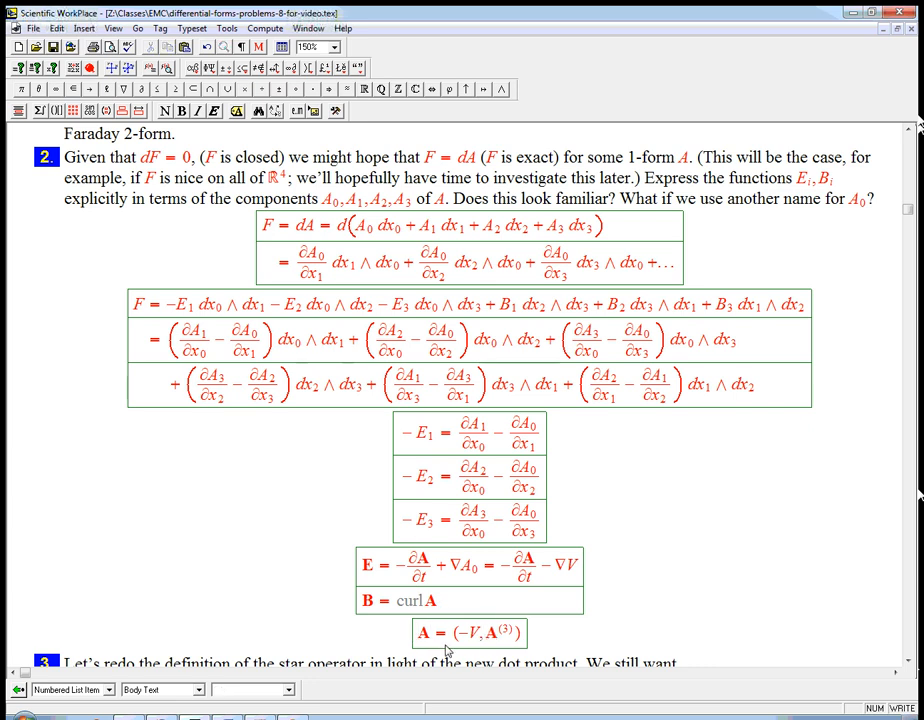
Rewrite the A line as A0 dx0 + … + A3 dx3 = −V dx0 + Ã.
triple_click(470, 633)
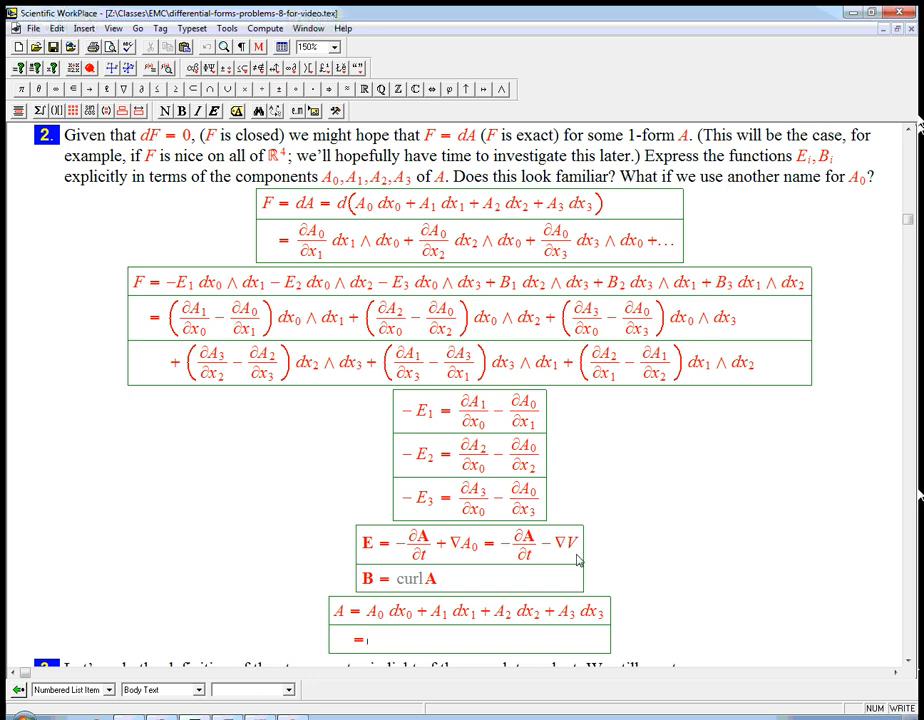
text(-V dx₀ +)
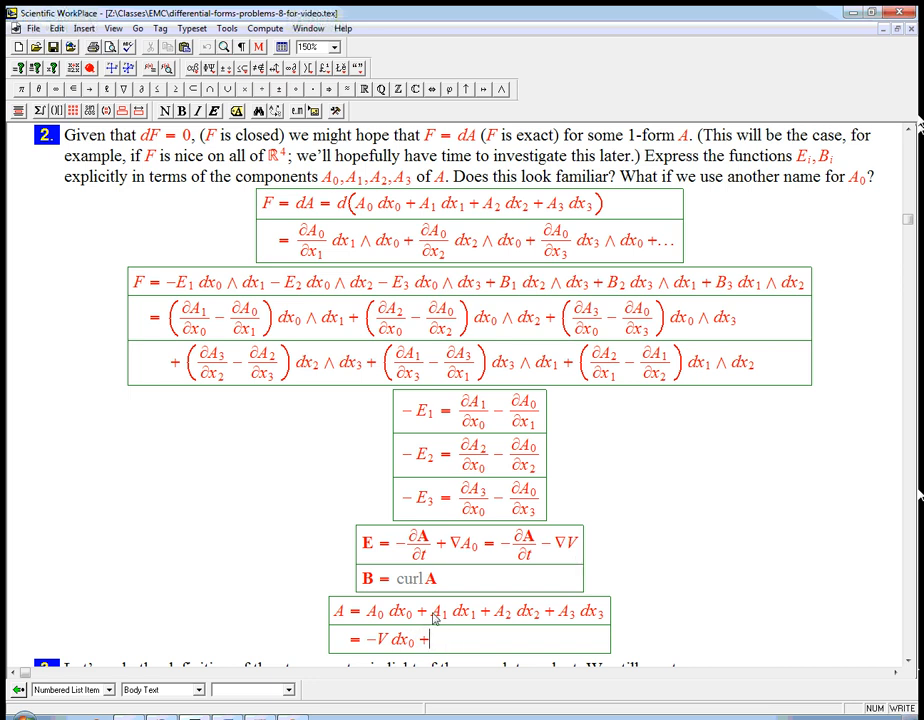
drag(433, 611, 605, 611)
text( A)
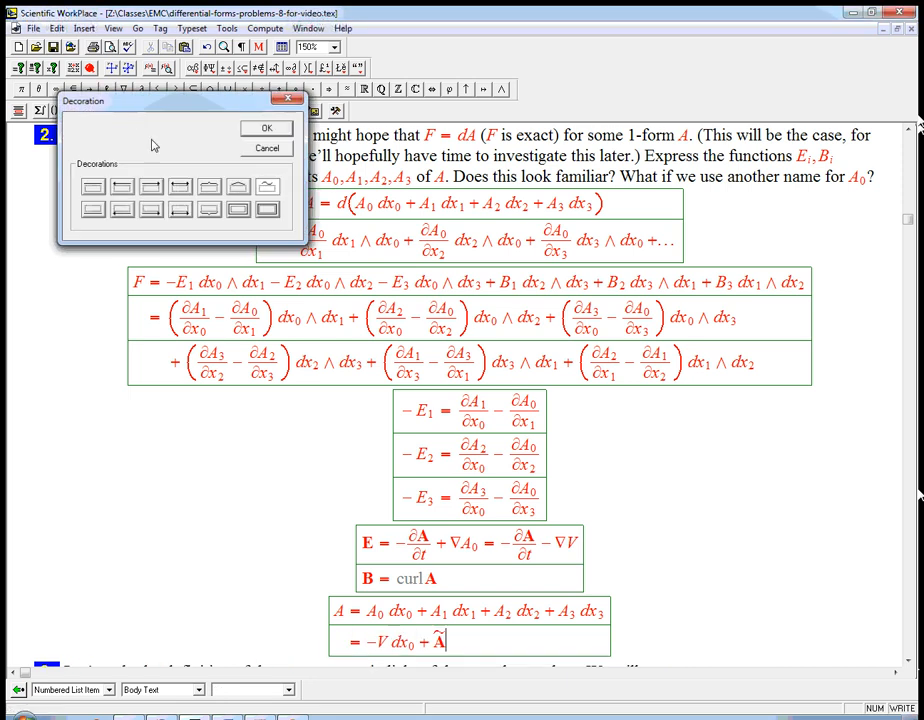
click(267, 148)
text( =)
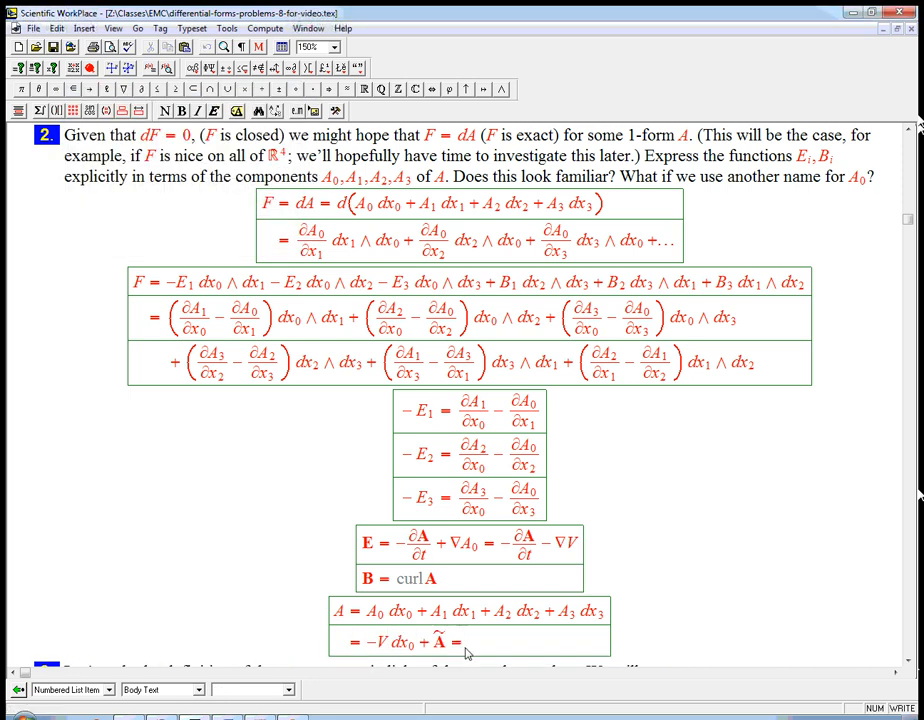
scroll(down, 3)
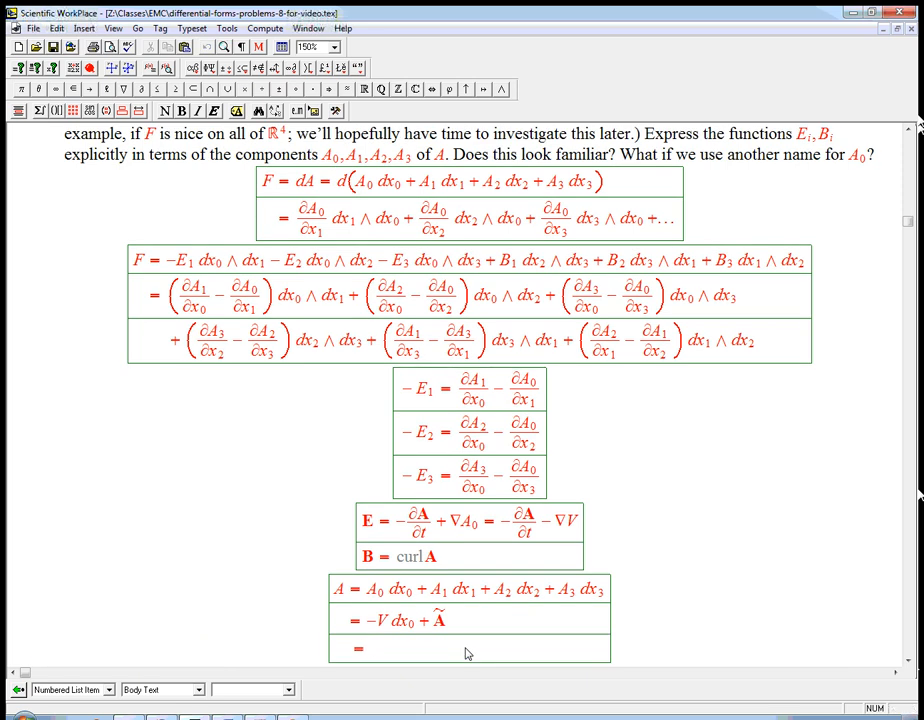
Append = (V, A) and place a wide tilde over it.
text((V,A))
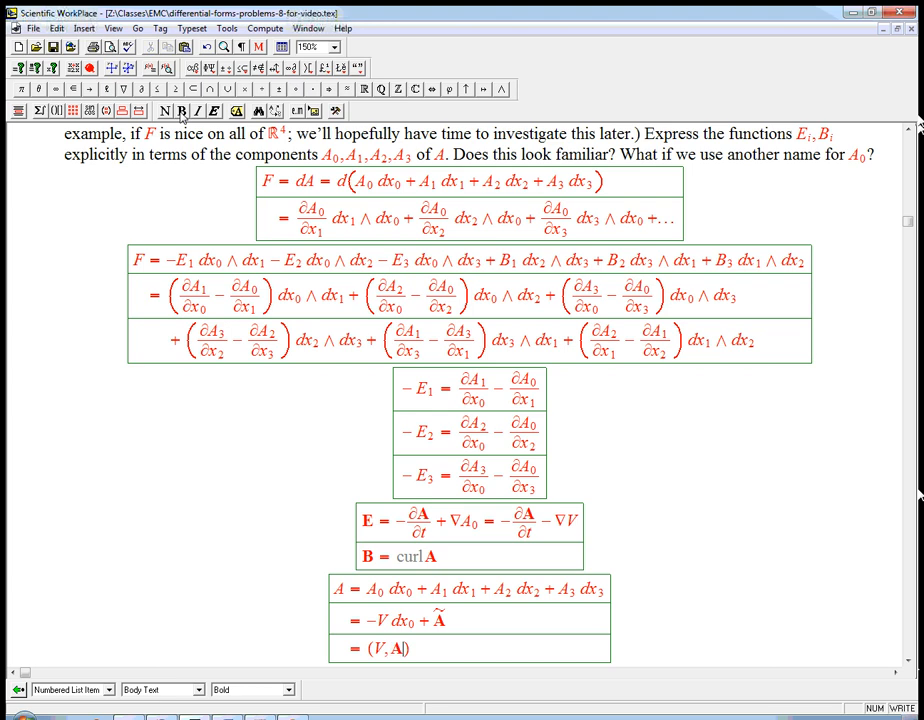
click(380, 648)
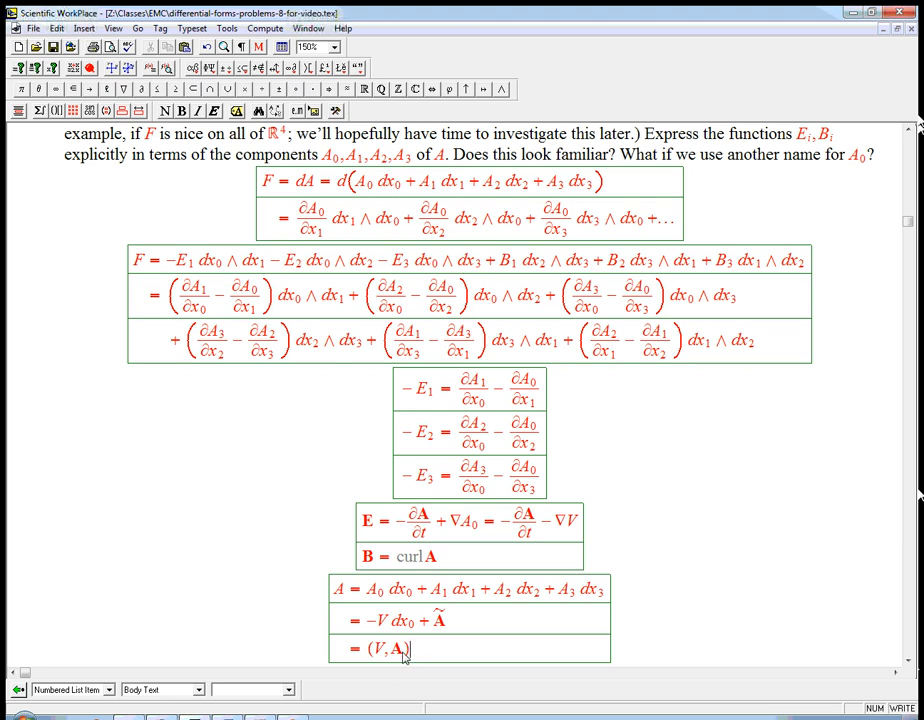
double_click(375, 648)
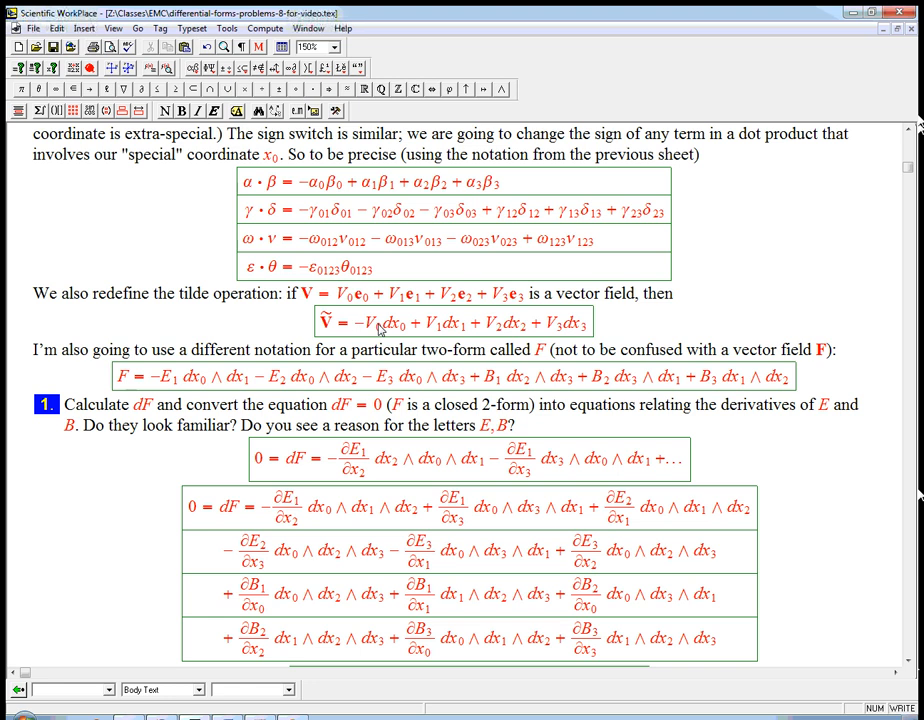
scroll(down, 3)
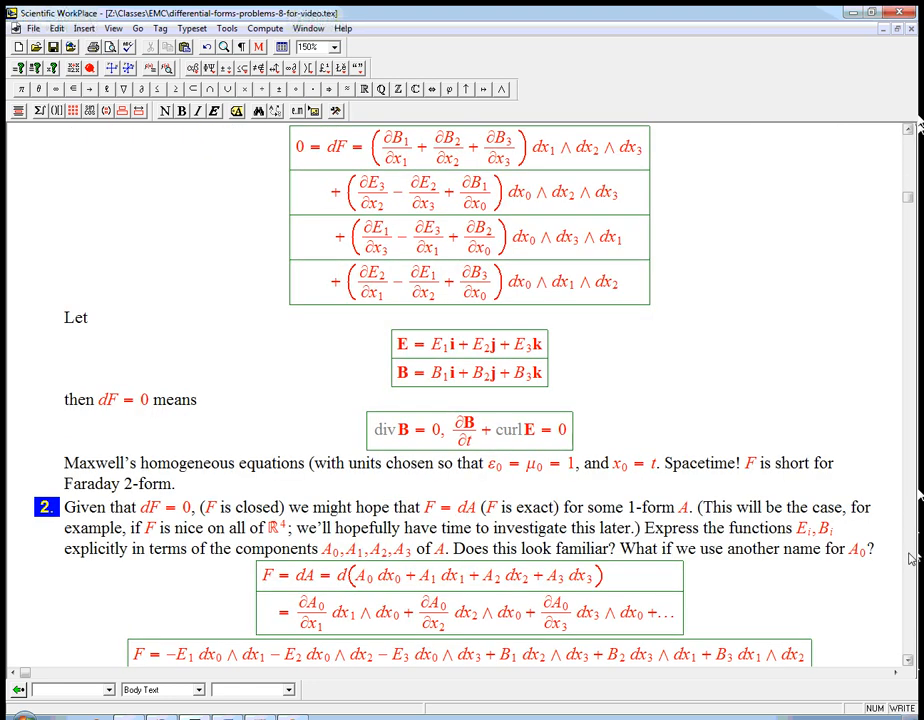
scroll(down, 3)
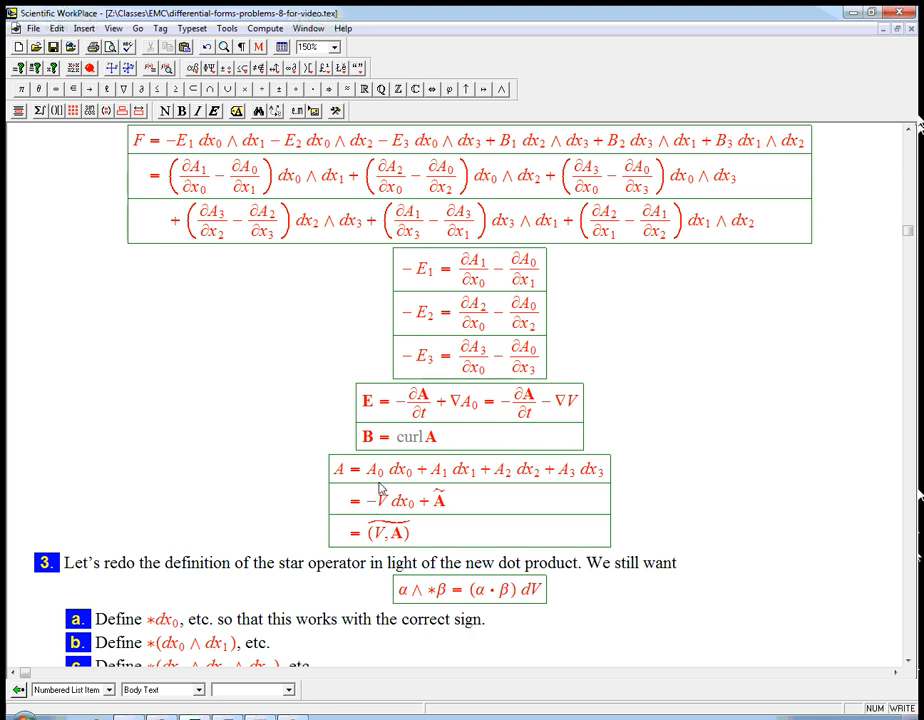
mouse_move(380, 512)
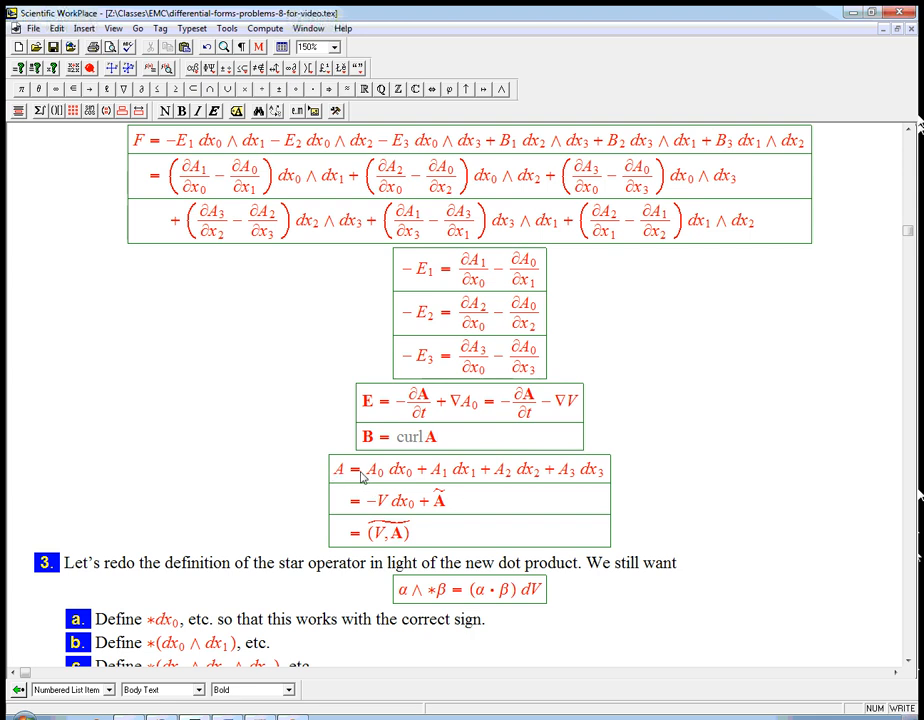
drag(366, 468, 605, 468)
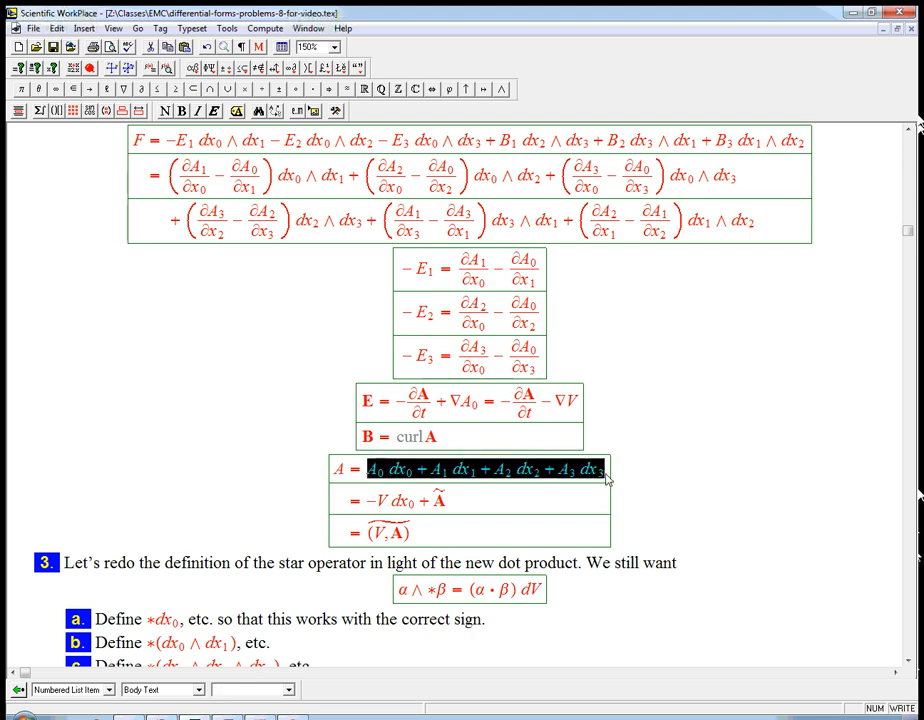
mouse_move(483, 487)
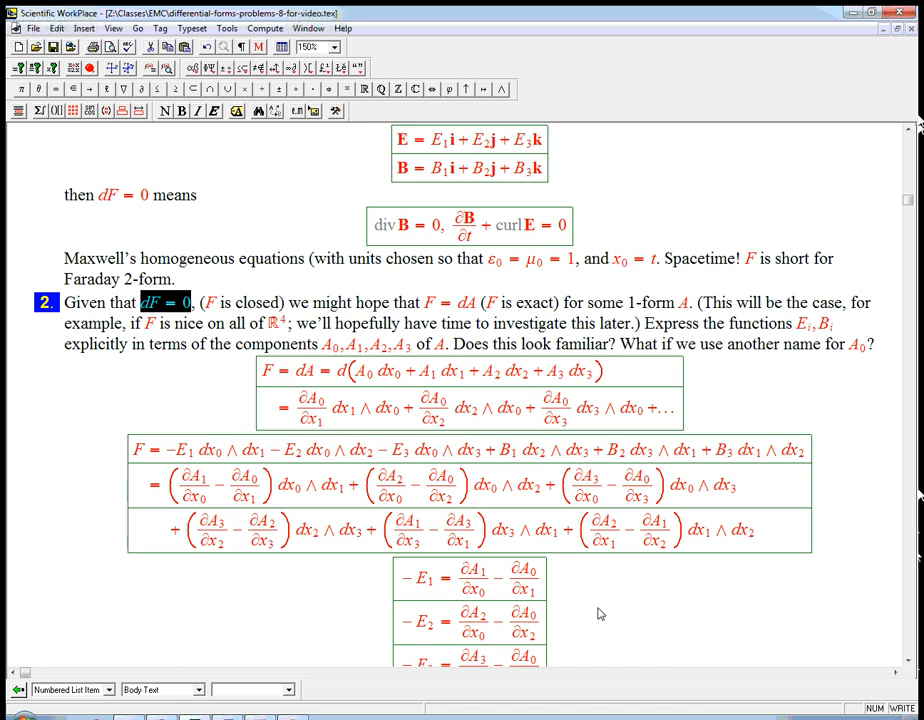
scroll(down, 3)
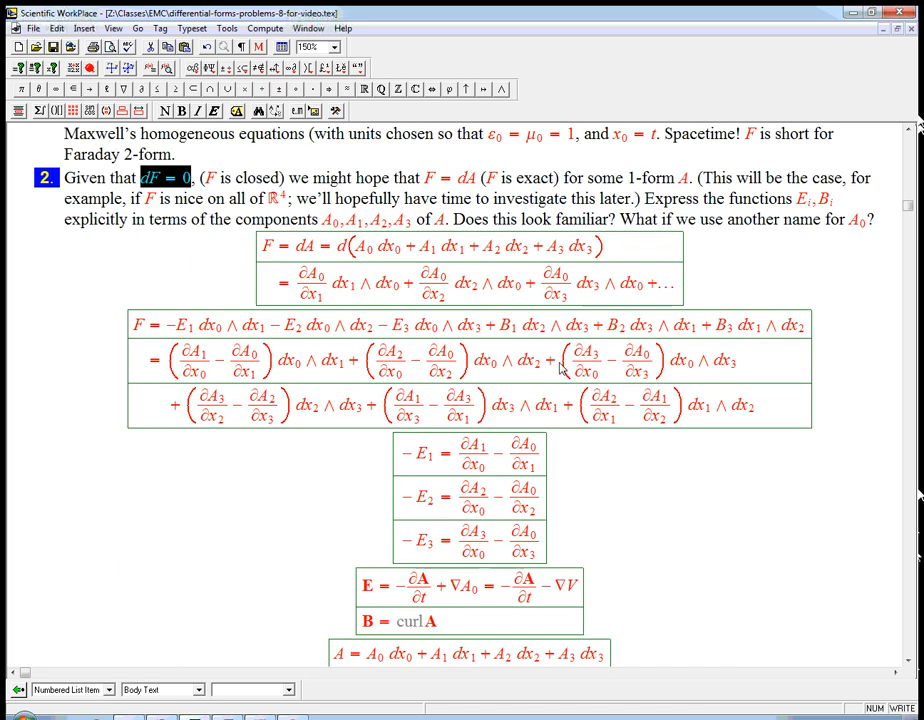
mouse_move(560, 568)
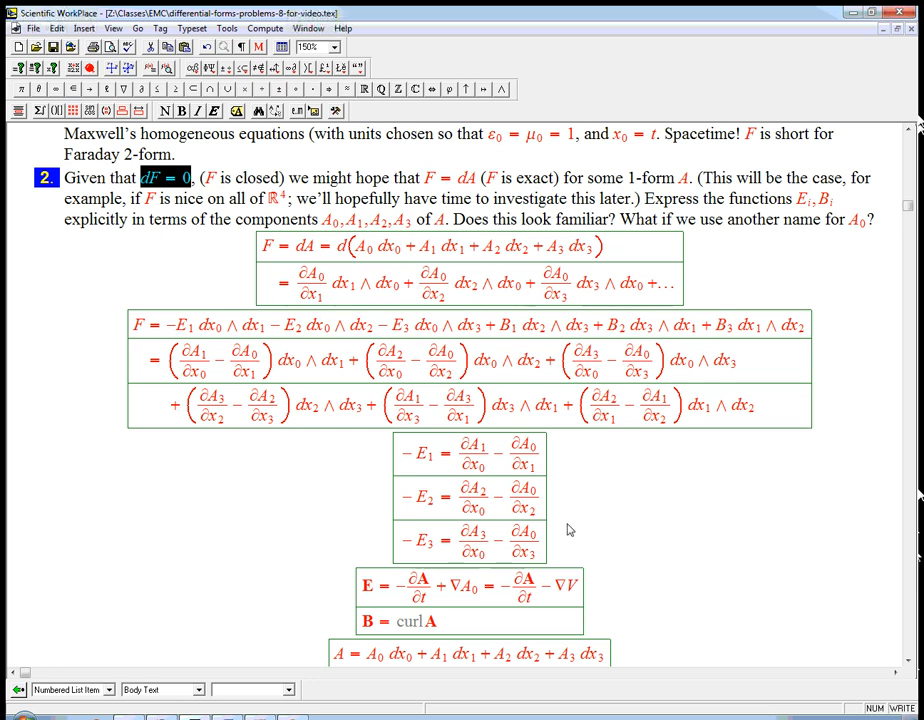
scroll(down, 3)
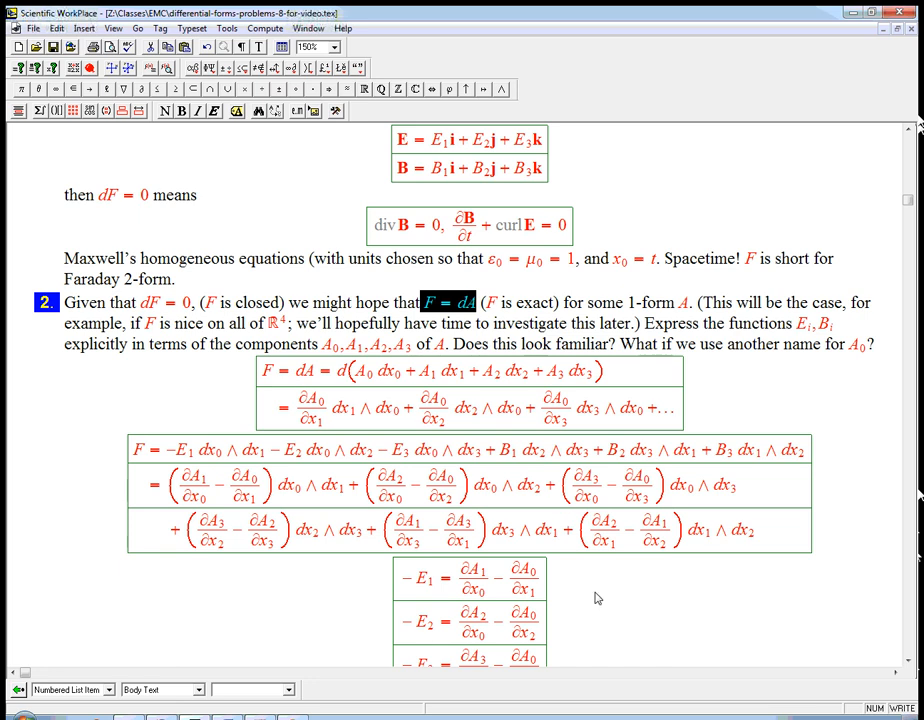
mouse_move(346, 384)
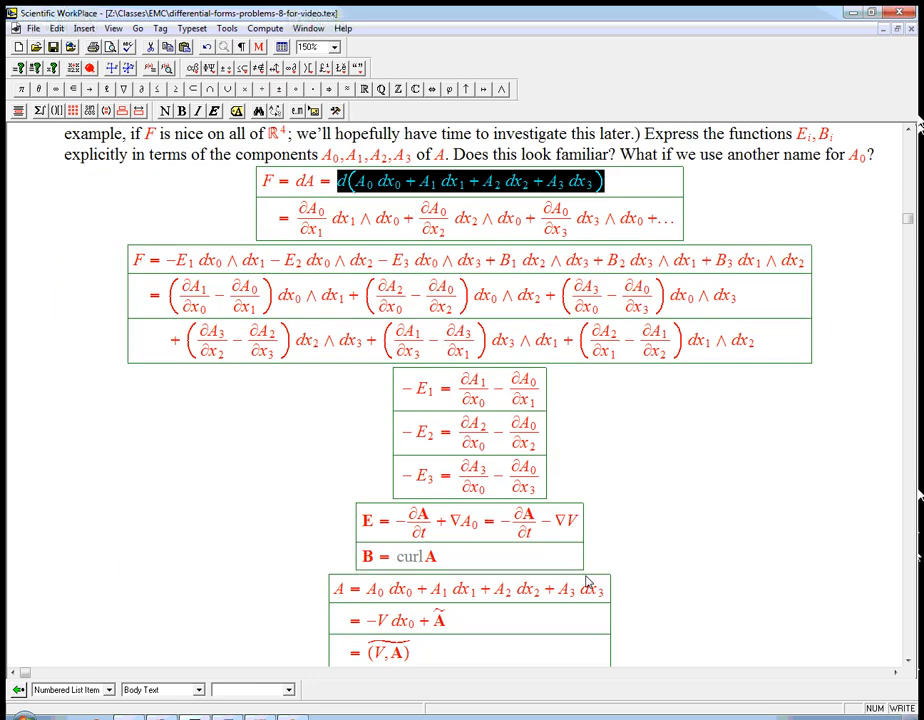
scroll(down, 3)
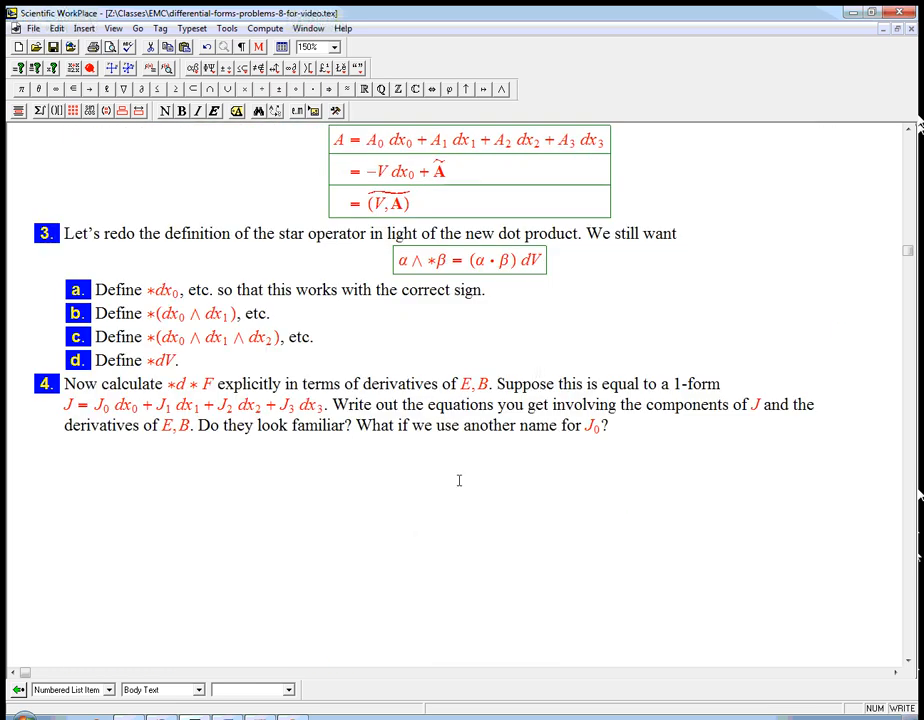
mouse_move(295, 515)
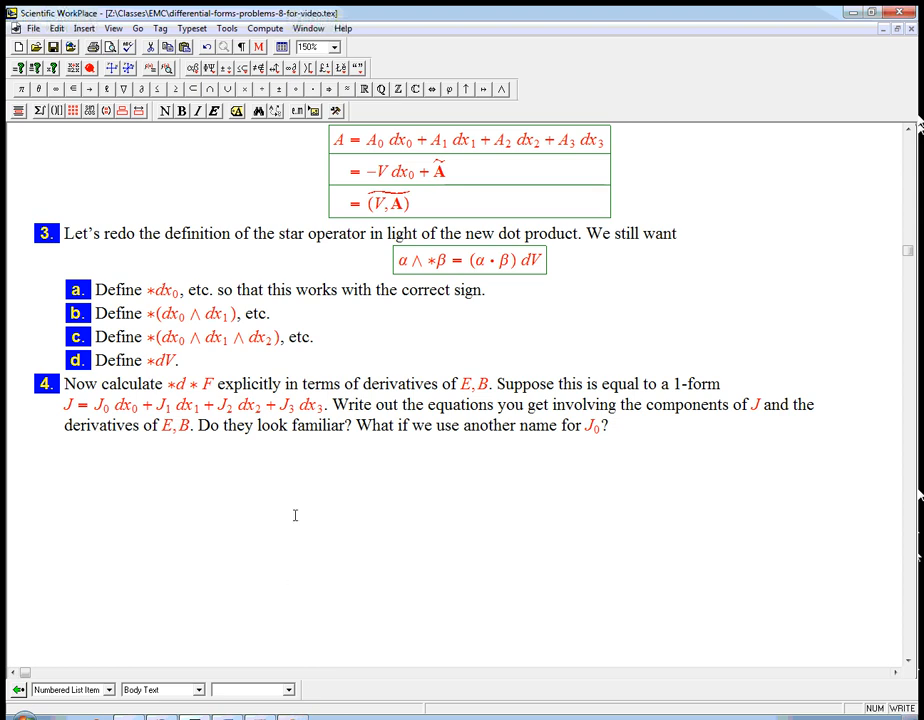